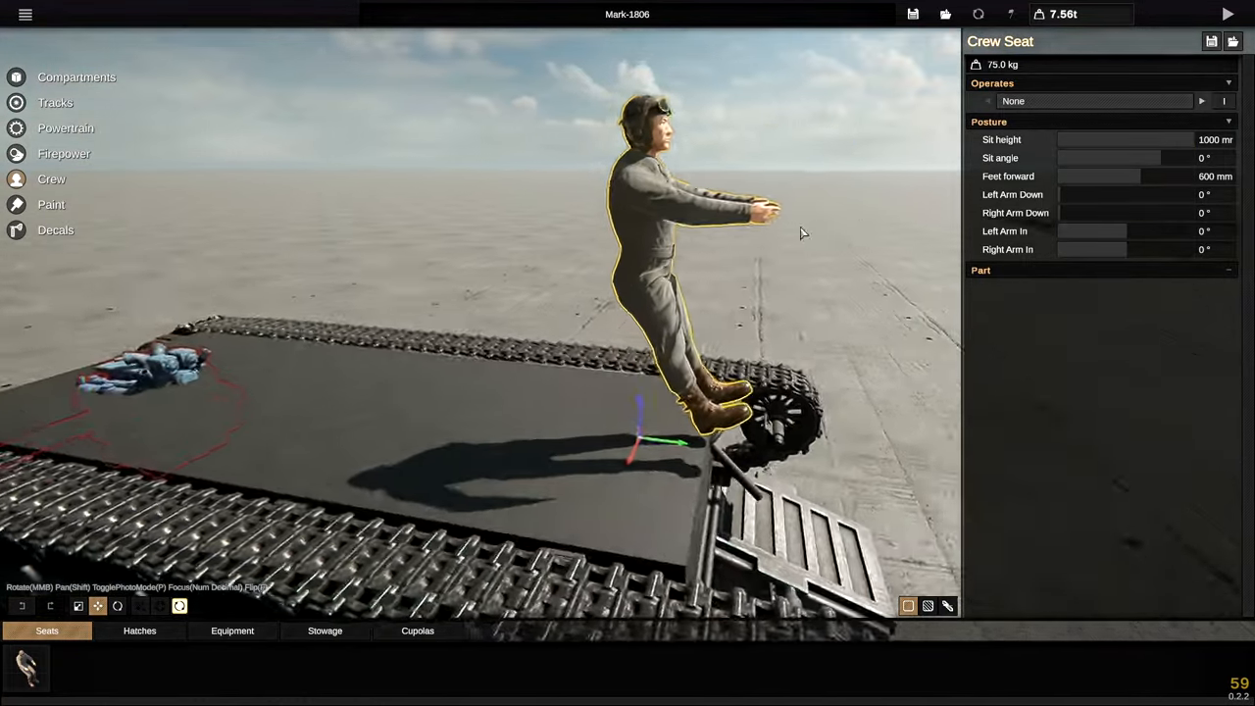
Step: Straighten the crew member's legs with Feet forward at 0 mm, then adjust the sit angle
drag(1098, 176, 1070, 177)
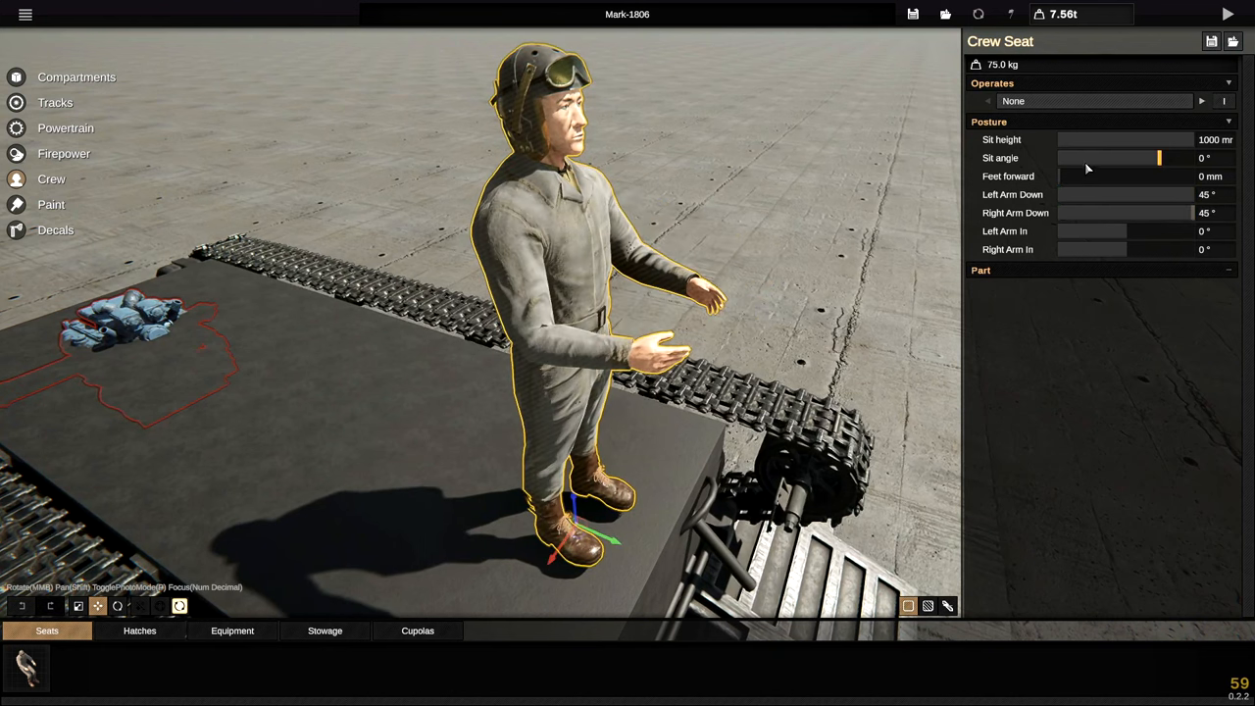
drag(1058, 230, 1127, 230)
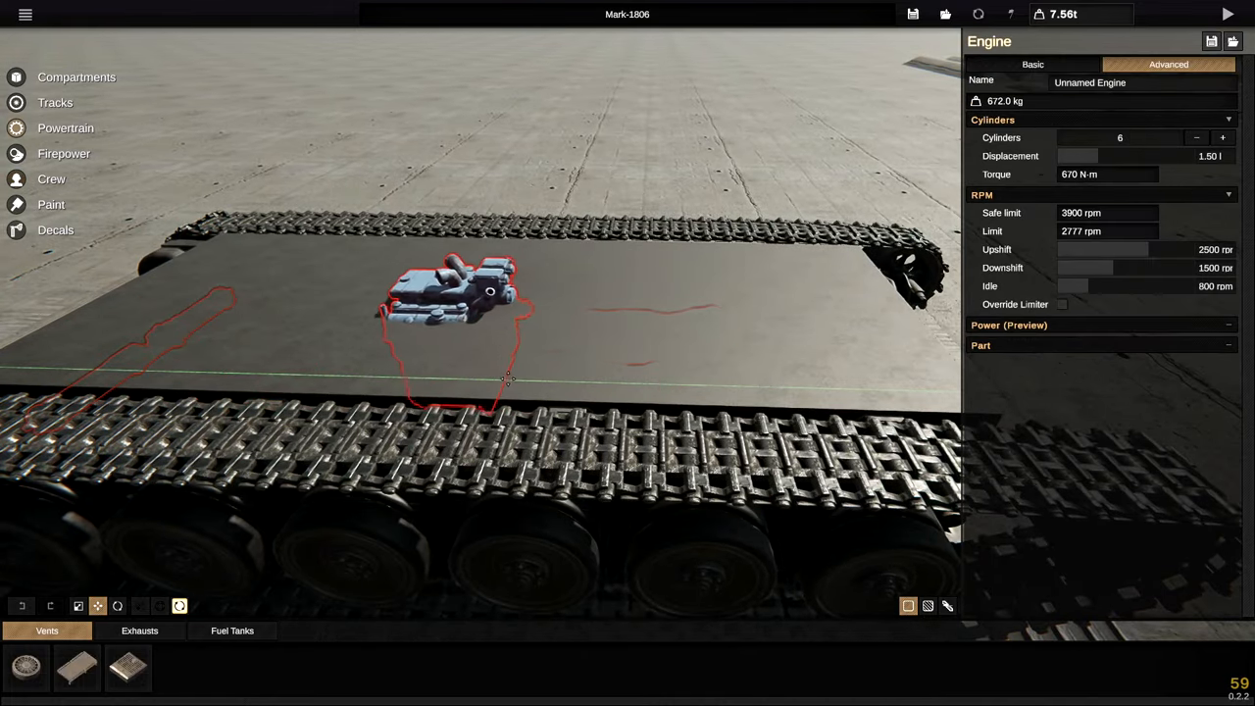
Step: Lower the engine's Displacement slider to 0.70 litres
drag(1108, 156, 1088, 156)
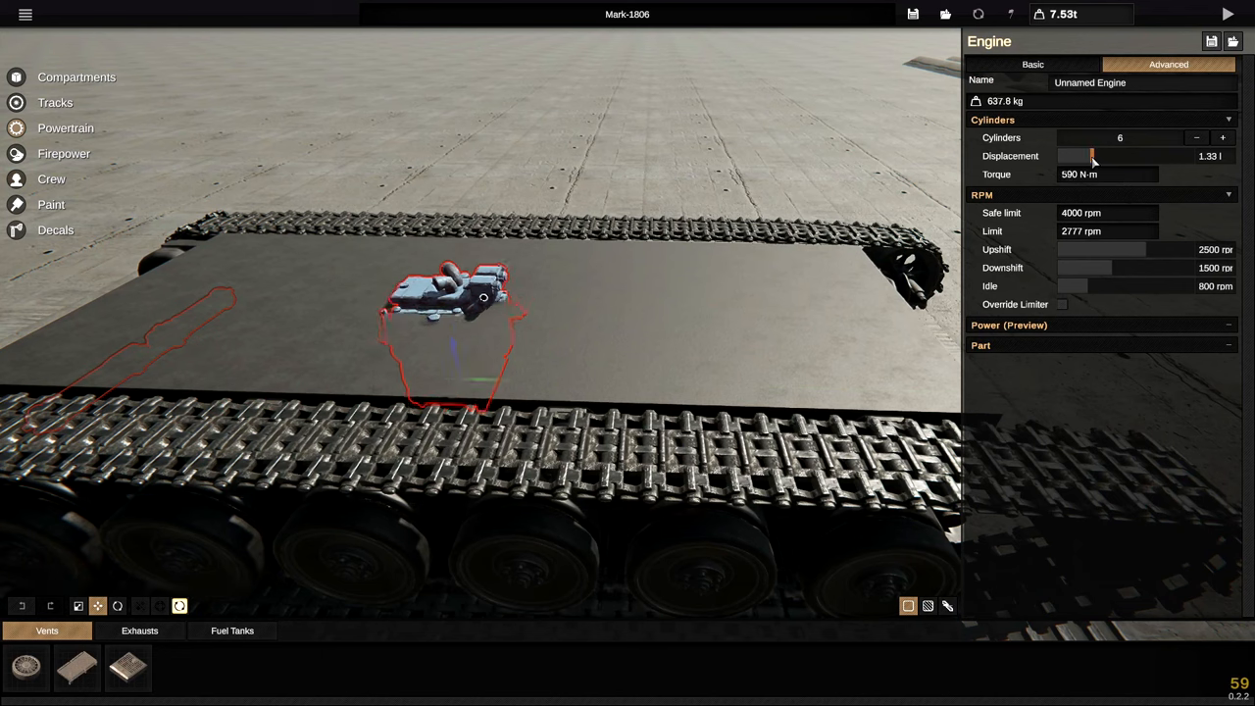
drag(1091, 156, 1071, 156)
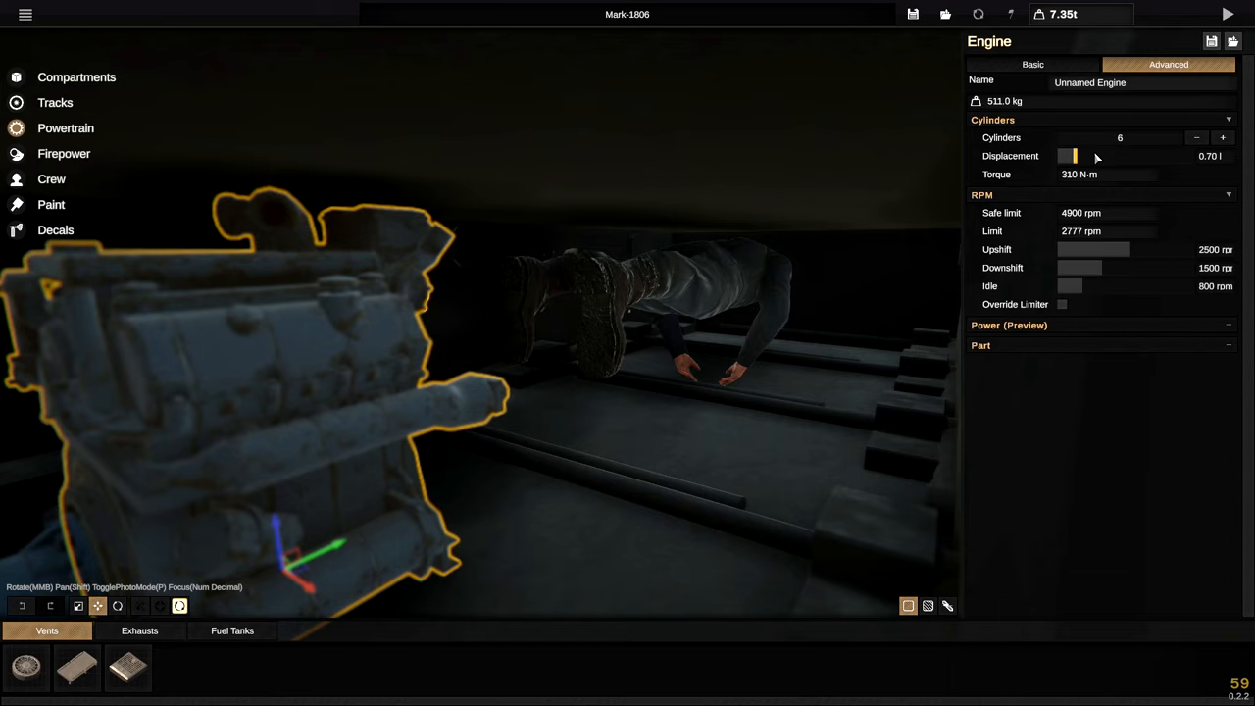
click(1222, 138)
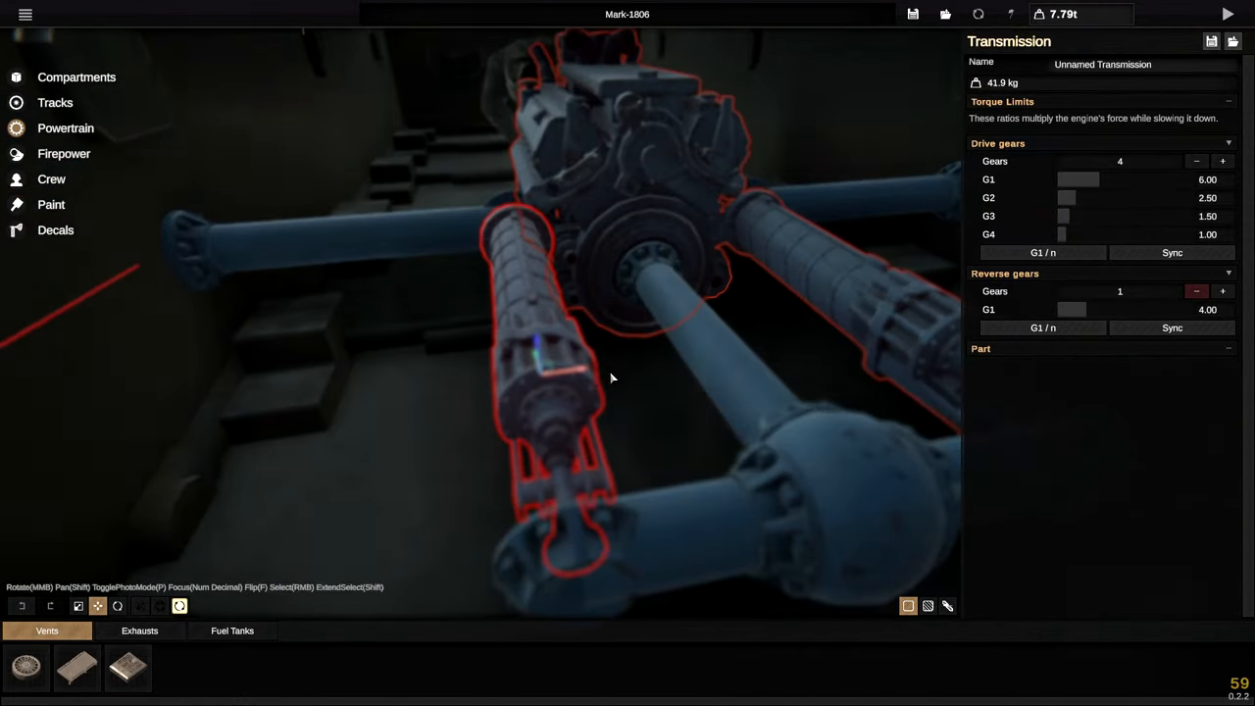
Step: Reduce the transmission's reverse gears to one
click(540, 382)
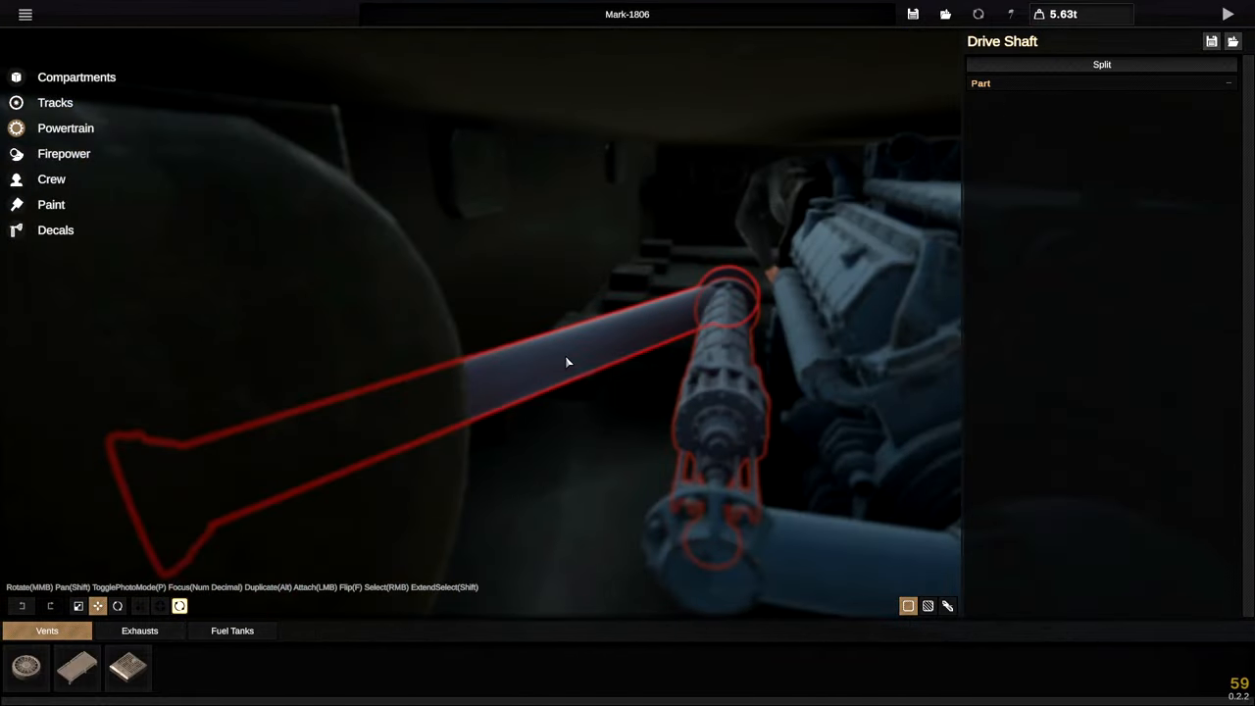
Step: Select the drive shaft to reposition it toward the final drive
click(544, 343)
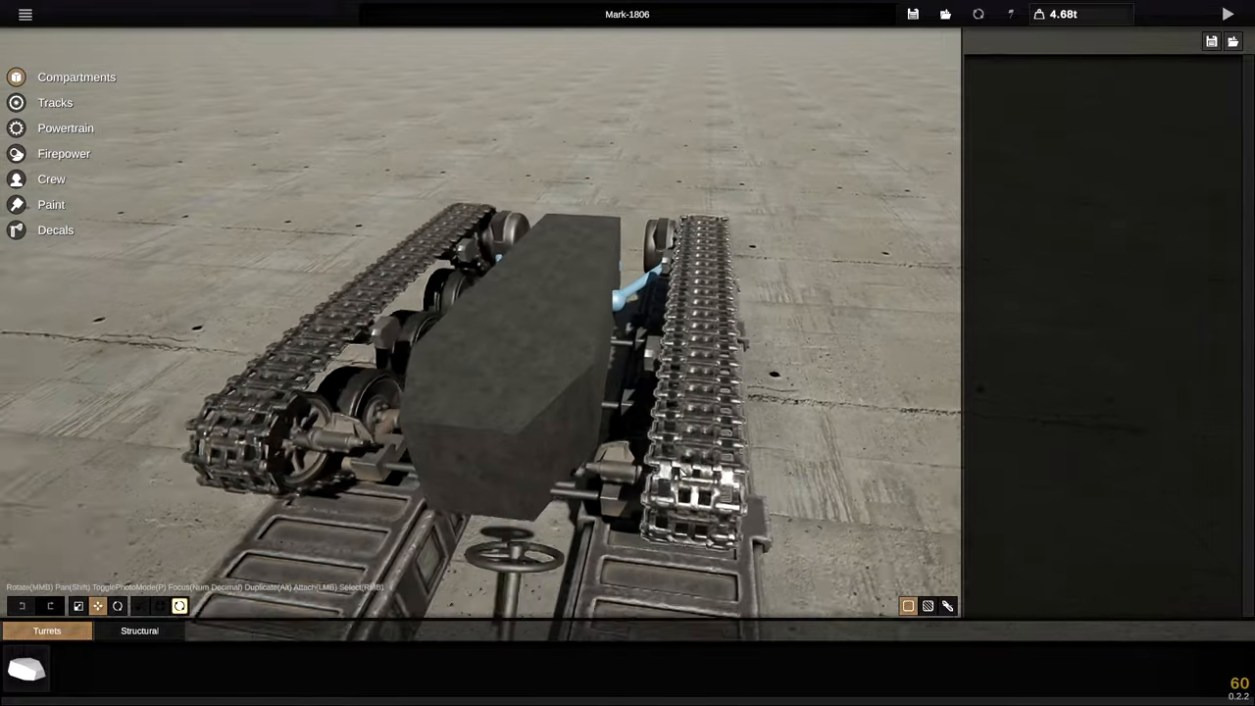
Step: Select the tracks to begin editing them around the narrow hull
click(686, 471)
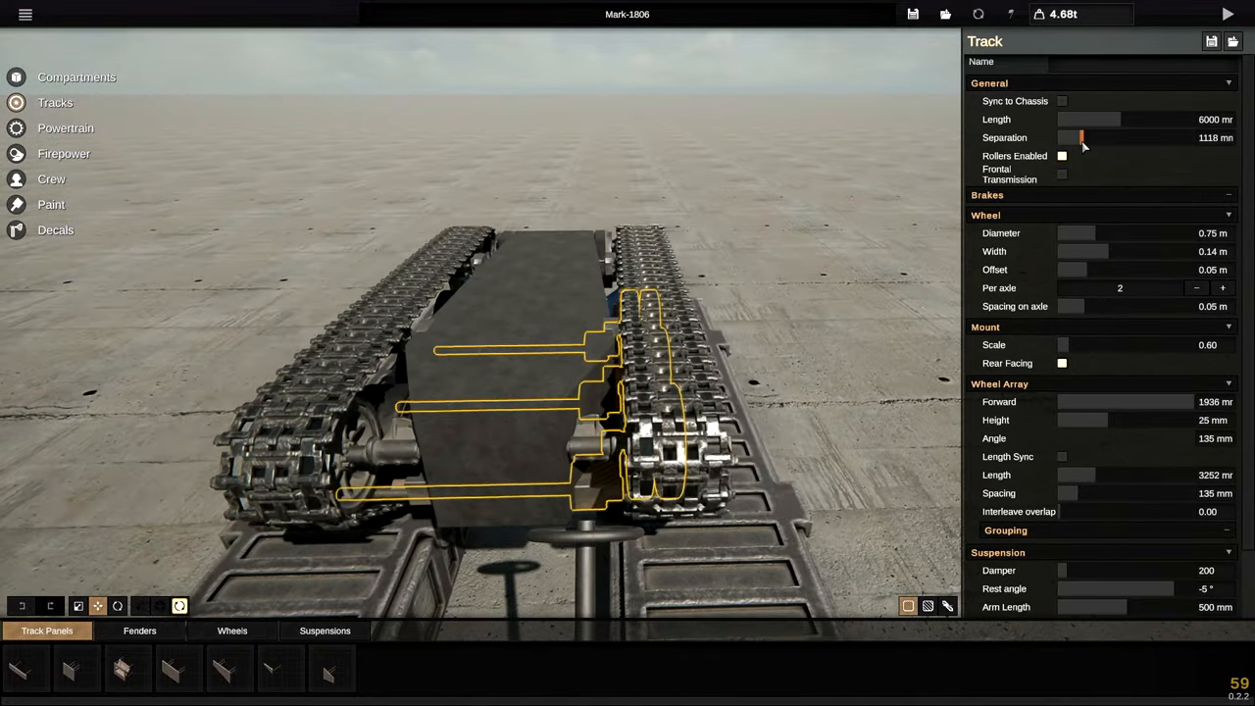
Step: Narrow the track separation and drag the drive shaft junction onto the hull side
drag(1083, 137, 1077, 138)
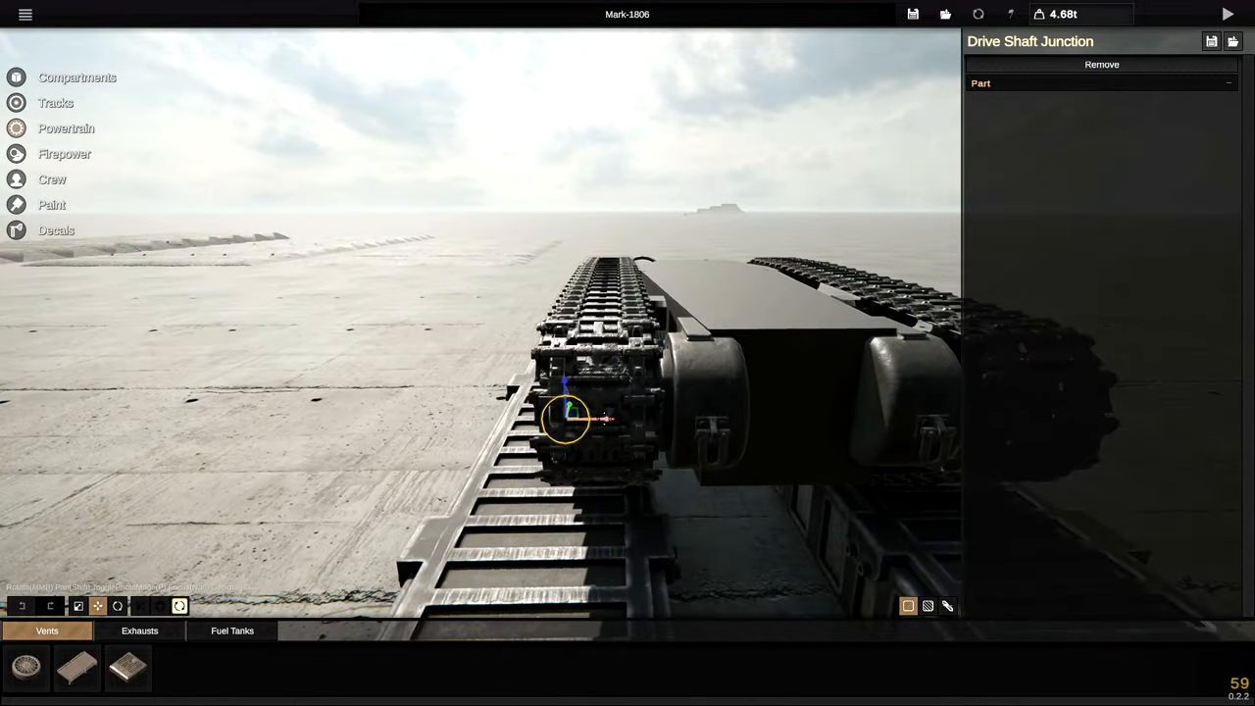
drag(566, 419, 714, 420)
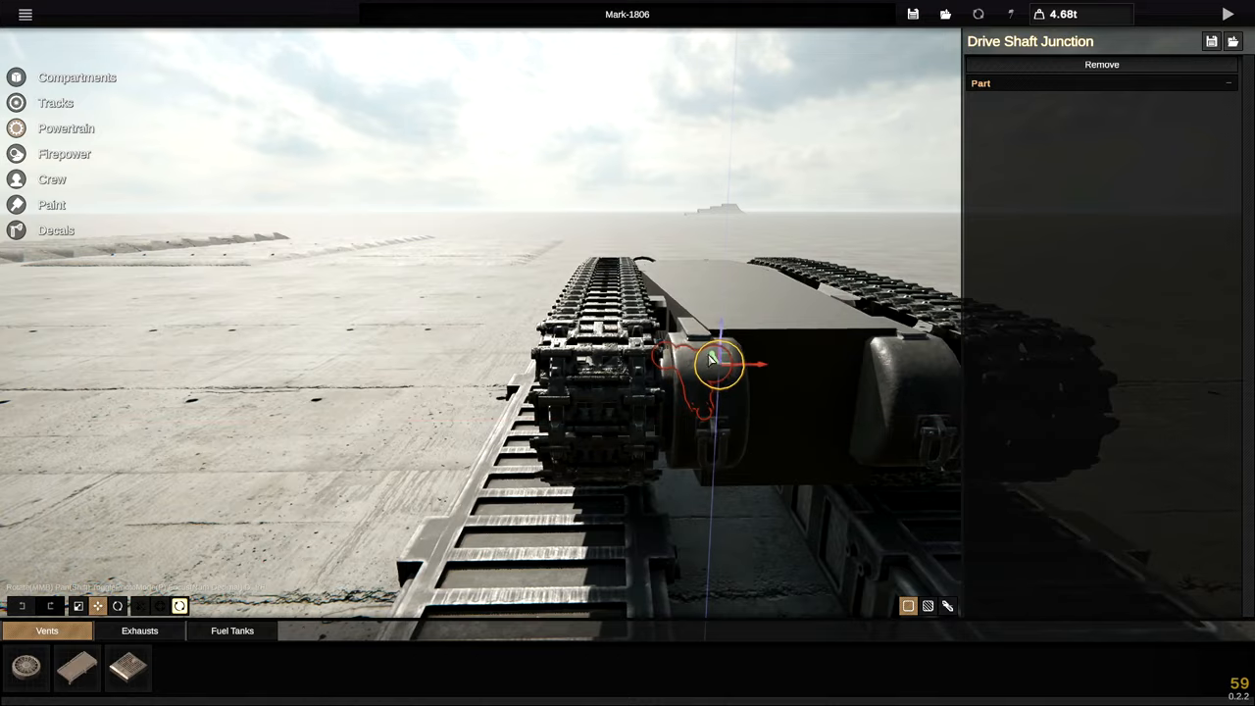
drag(710, 363, 769, 505)
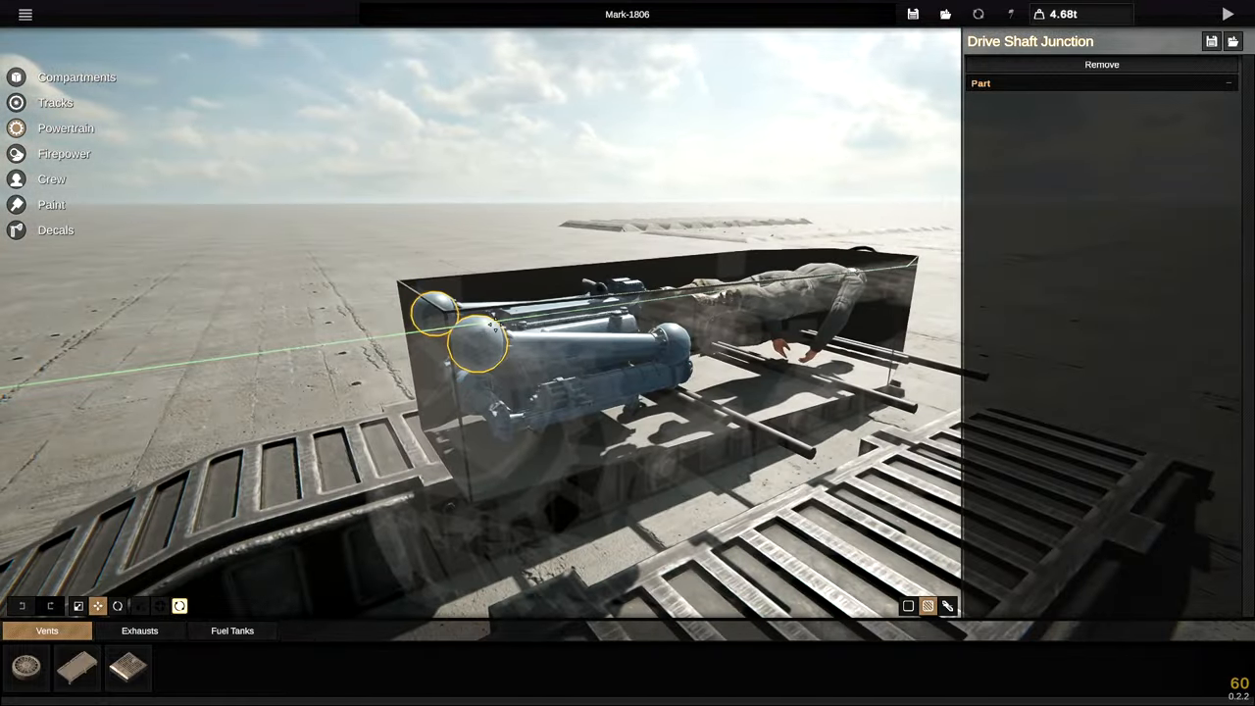
Step: Switch back to editing the hull compartment
click(1226, 14)
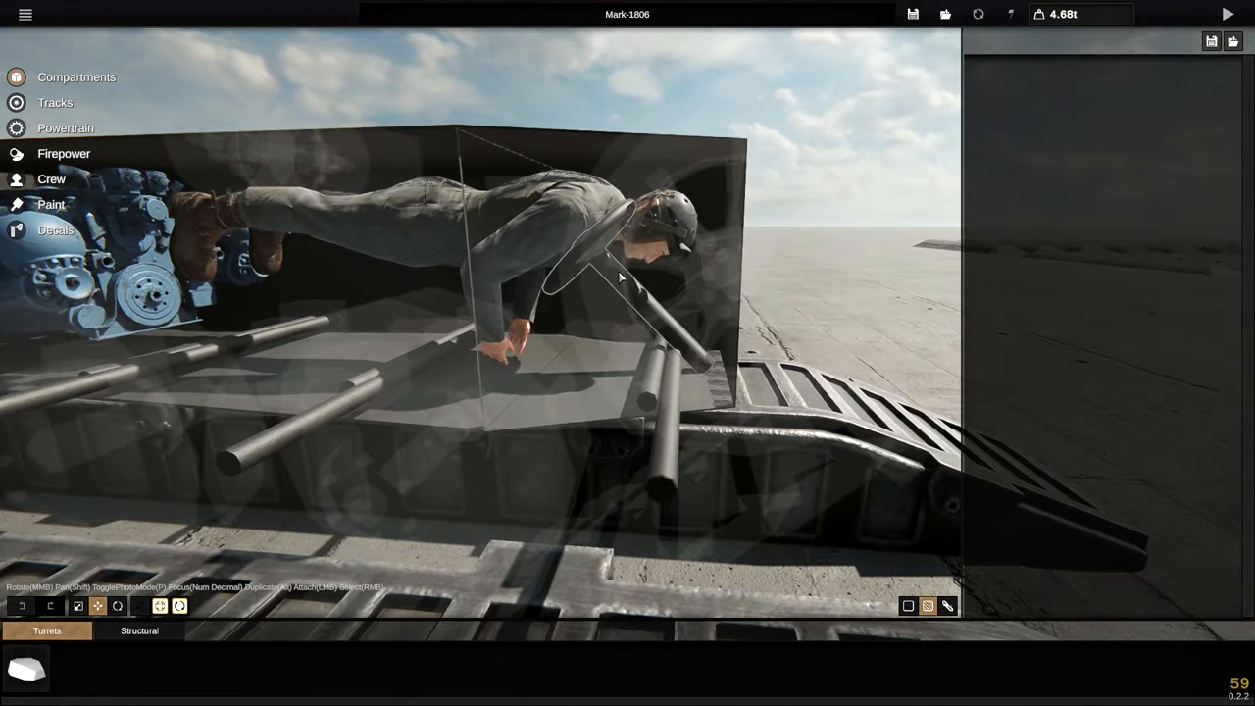
Step: Select the driver's control lever and switch to the Rotate gizmo
click(627, 285)
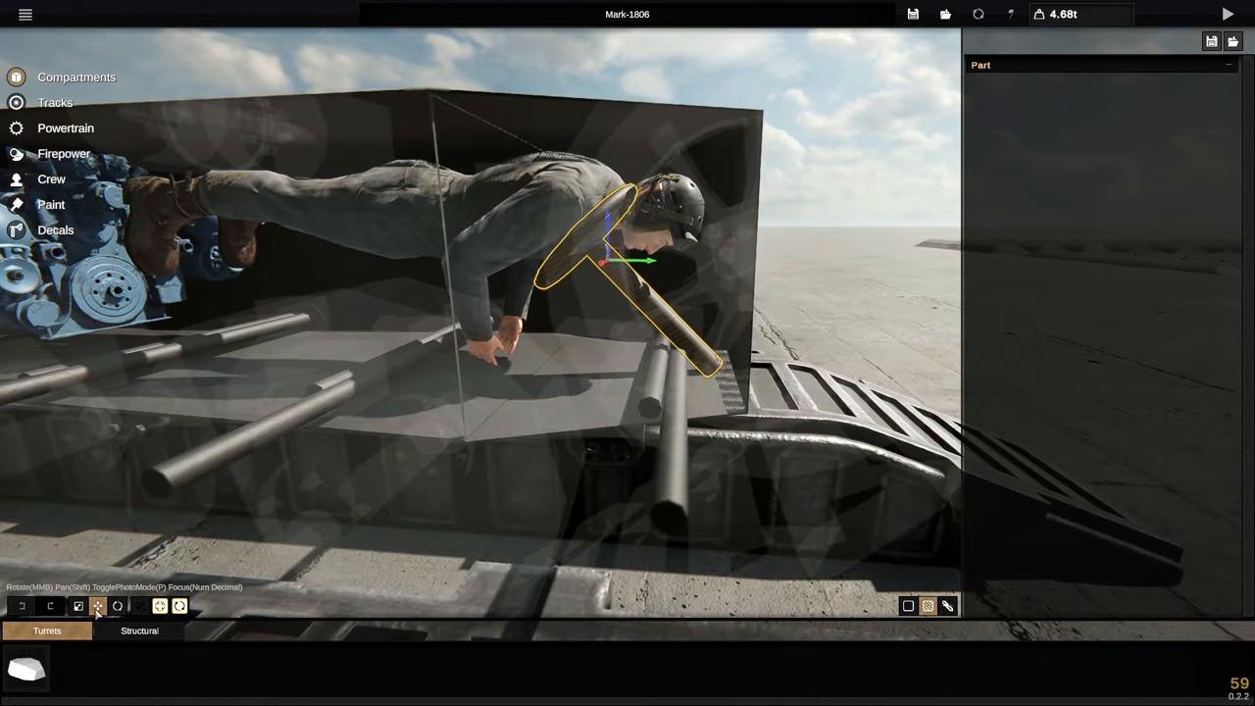
click(117, 605)
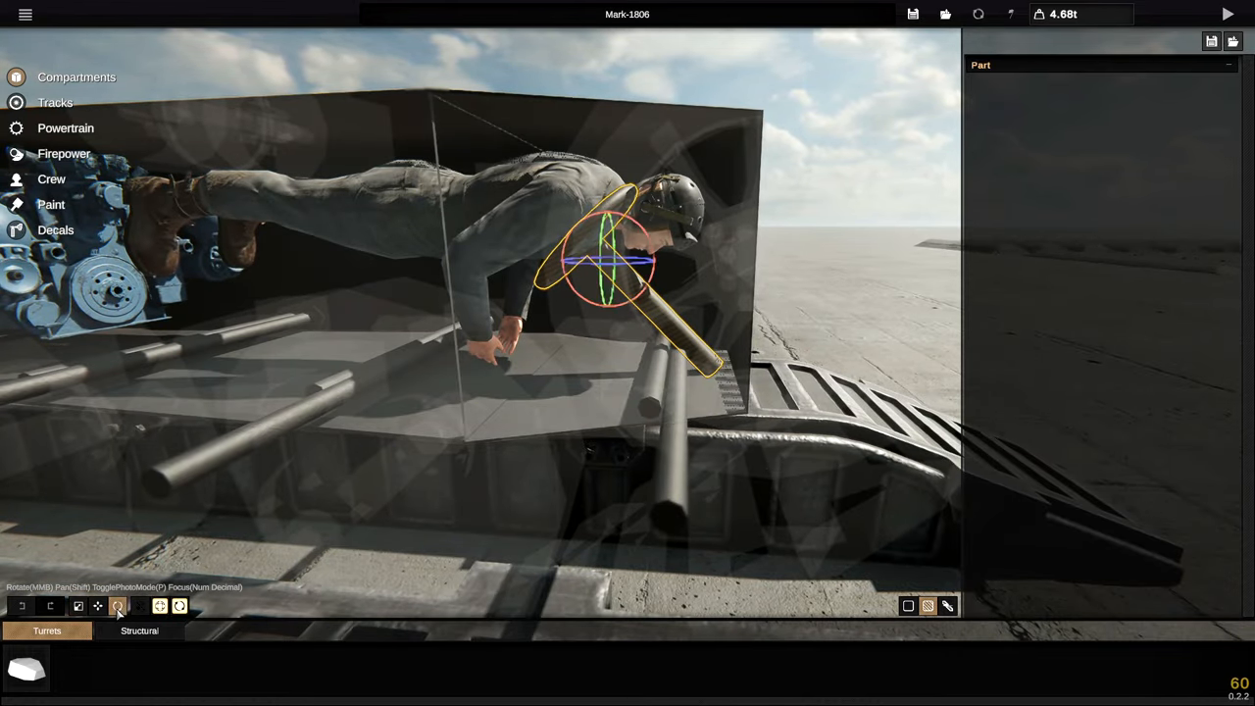
click(118, 605)
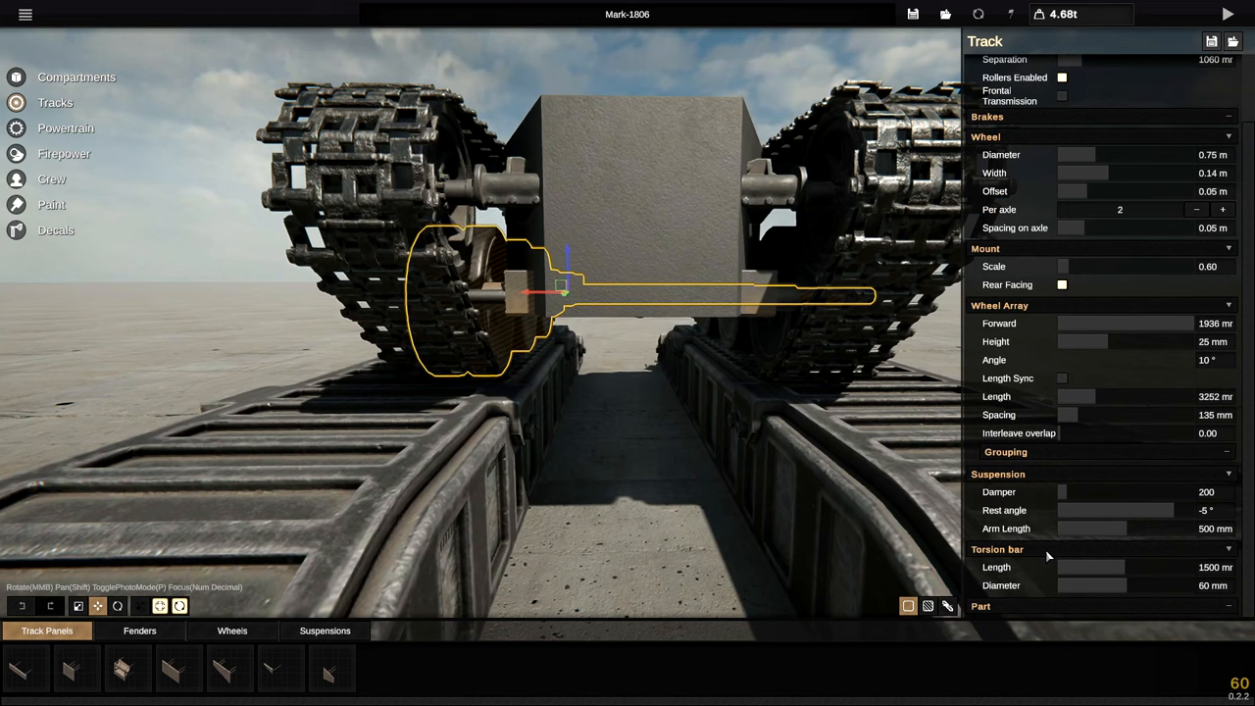
Step: Adjust the torsion bar suspension slider on the track
drag(1127, 566, 1088, 566)
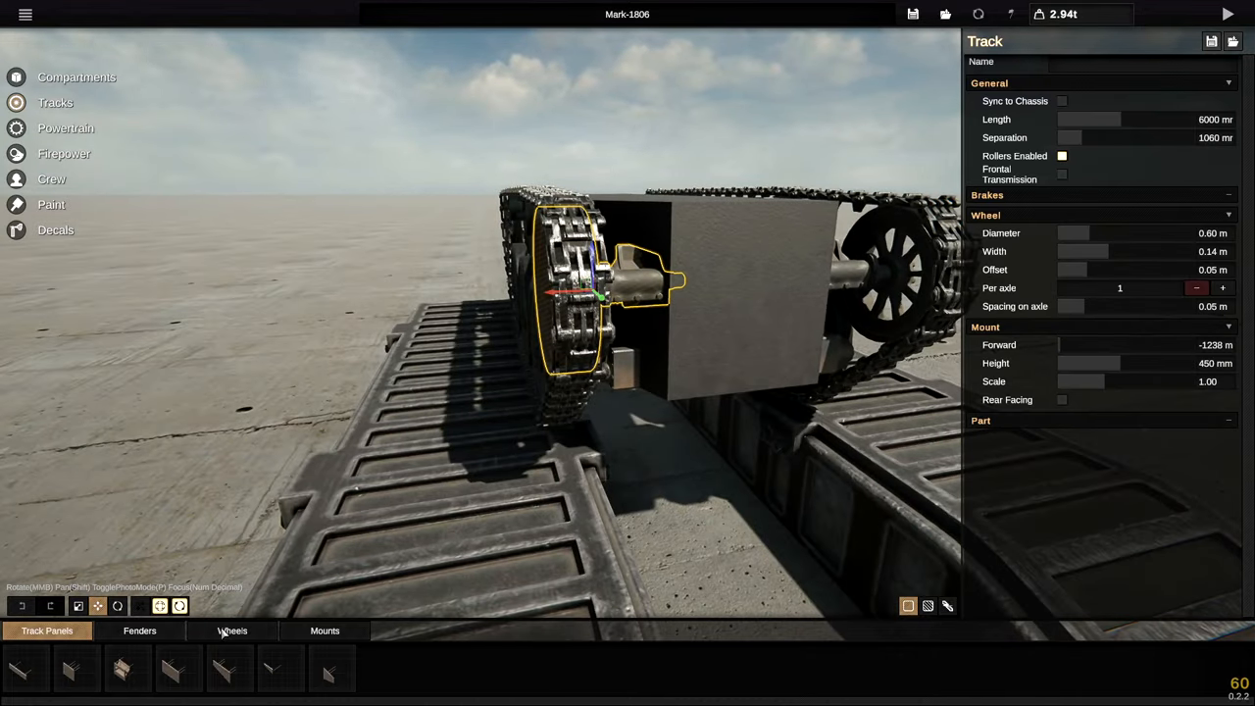
Step: Browse the Wheels tab for a spoked road wheel style
click(324, 631)
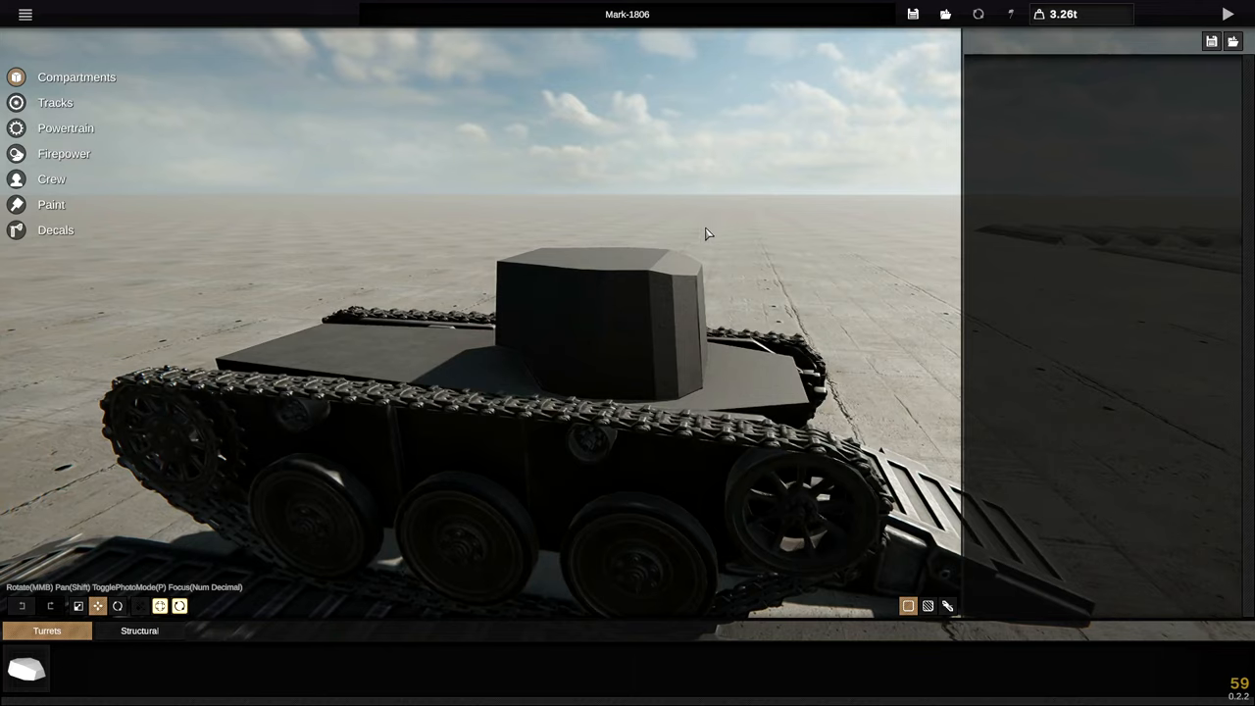
Step: Orbit the camera to view the new turret head-on from the tank's front
drag(706, 233, 186, 294)
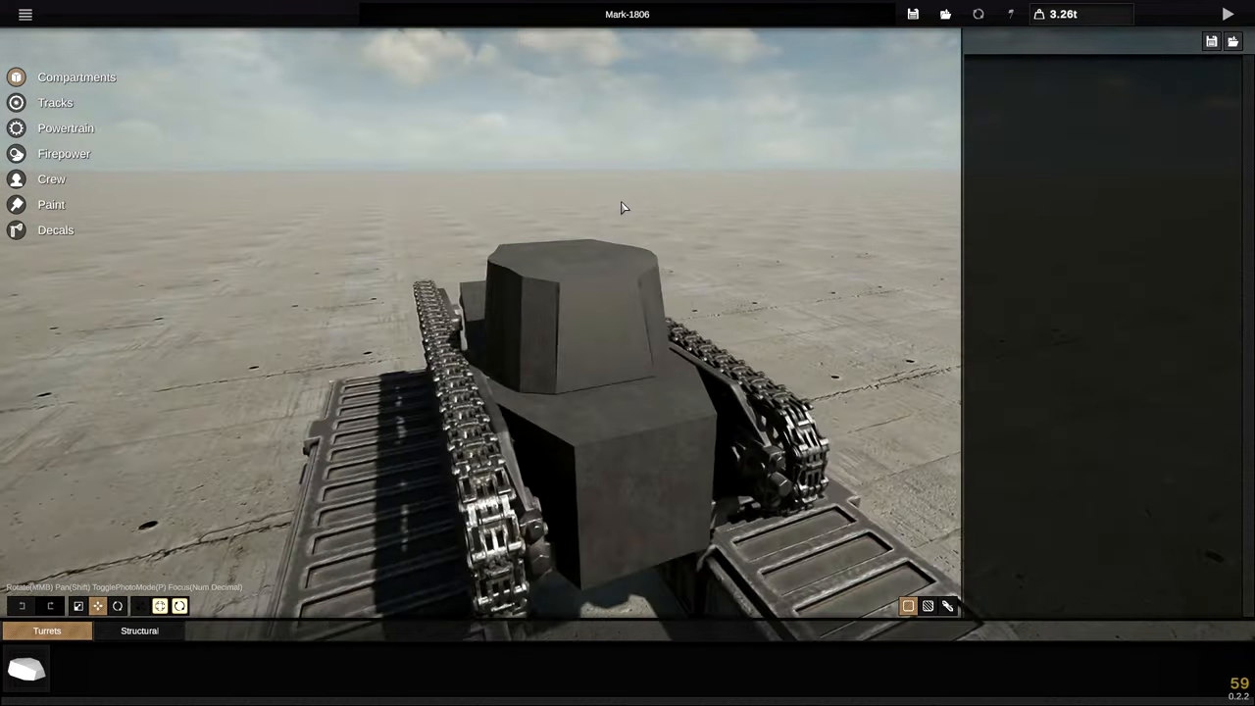
Step: Select the turret structure under the Structural parts, then bring up the weapon parts category
click(139, 630)
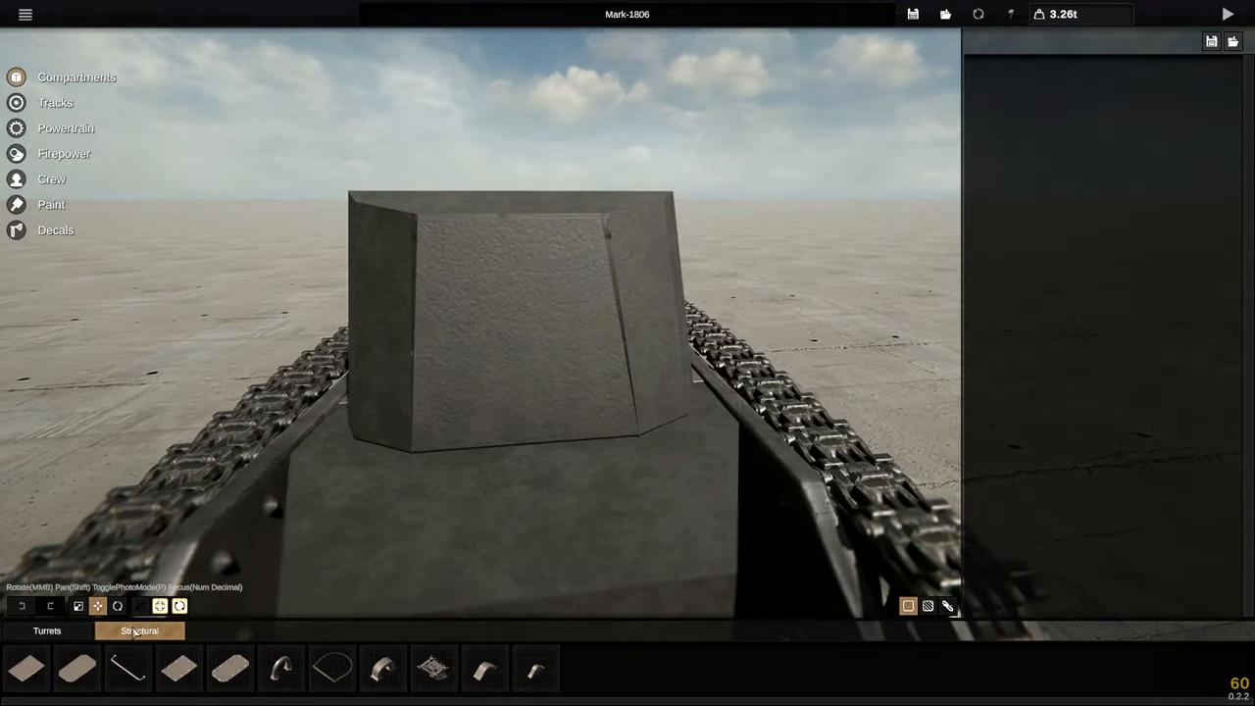
click(509, 314)
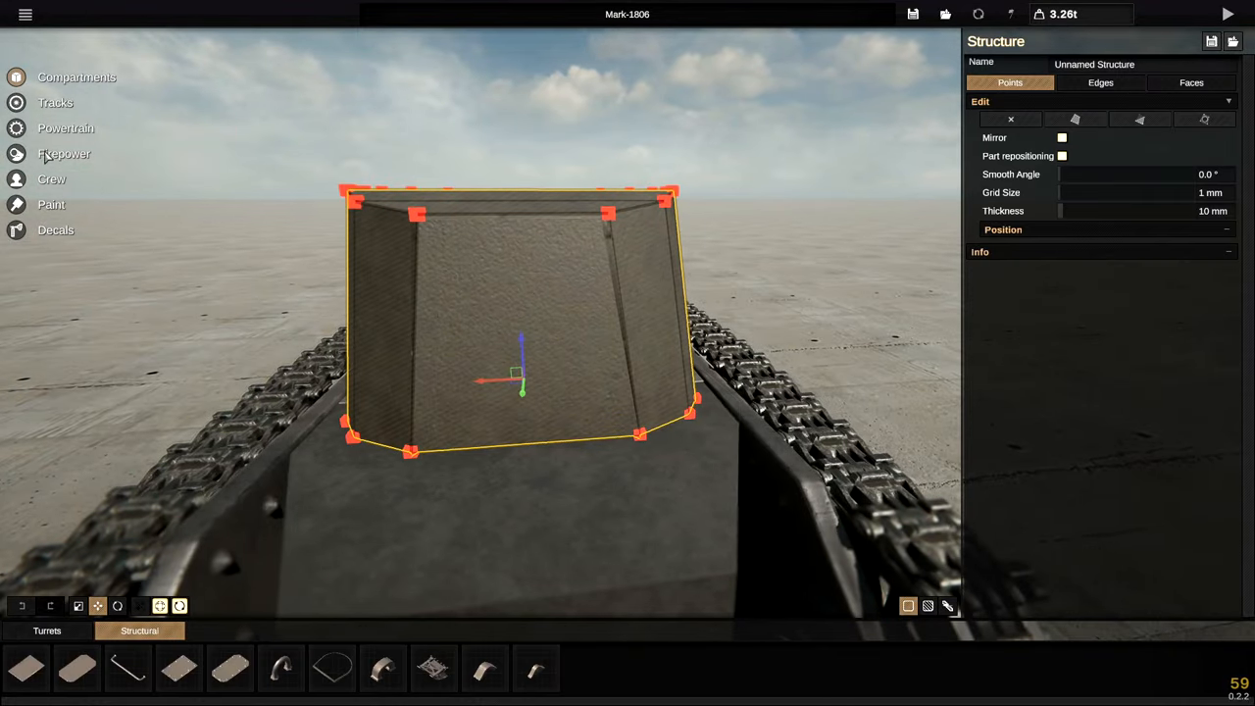
click(65, 152)
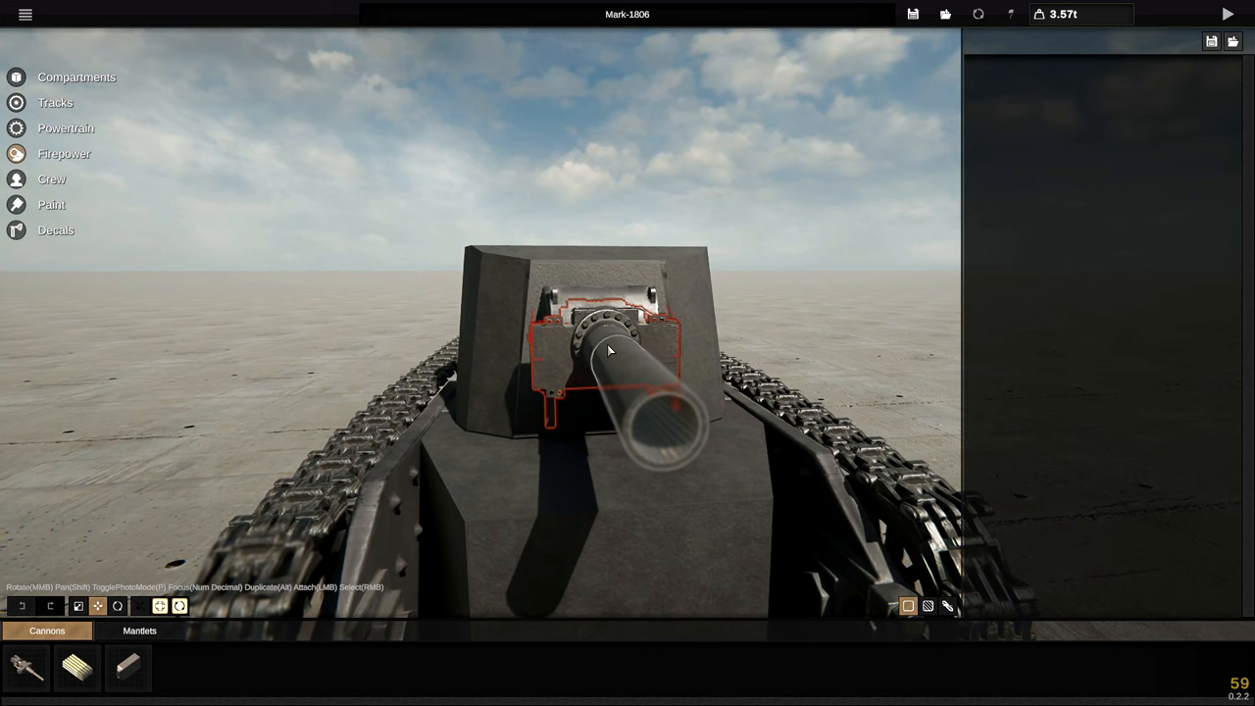
Step: Select the turret cannon and lower its calibre for a slimmer barrel
click(607, 343)
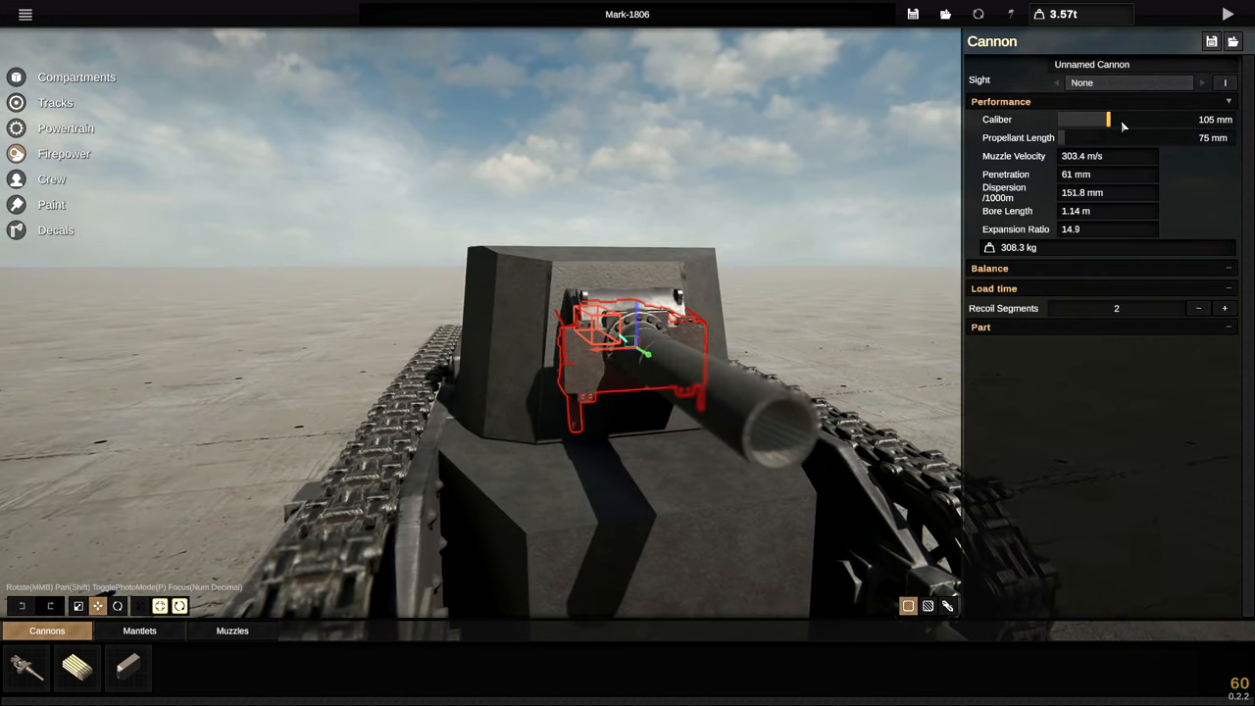
drag(1108, 119, 1084, 119)
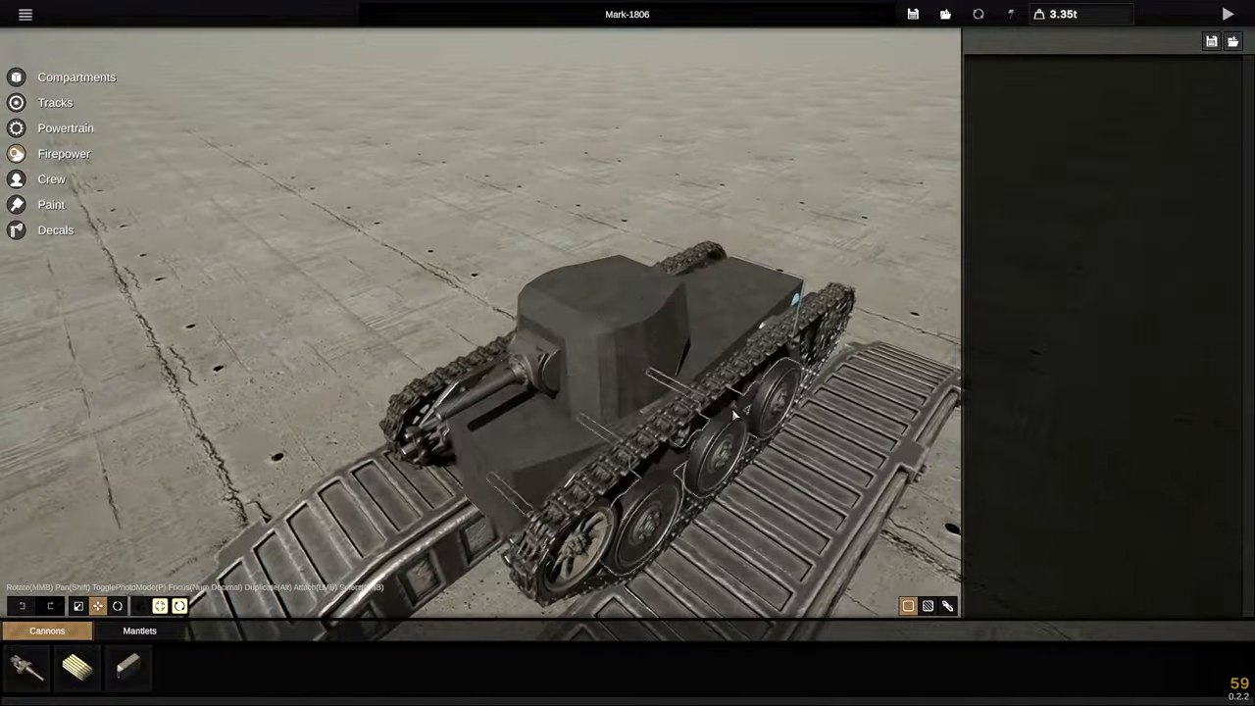
Step: Orbit into the hull, select an engine part, and bring up the exhaust parts
drag(735, 412, 750, 407)
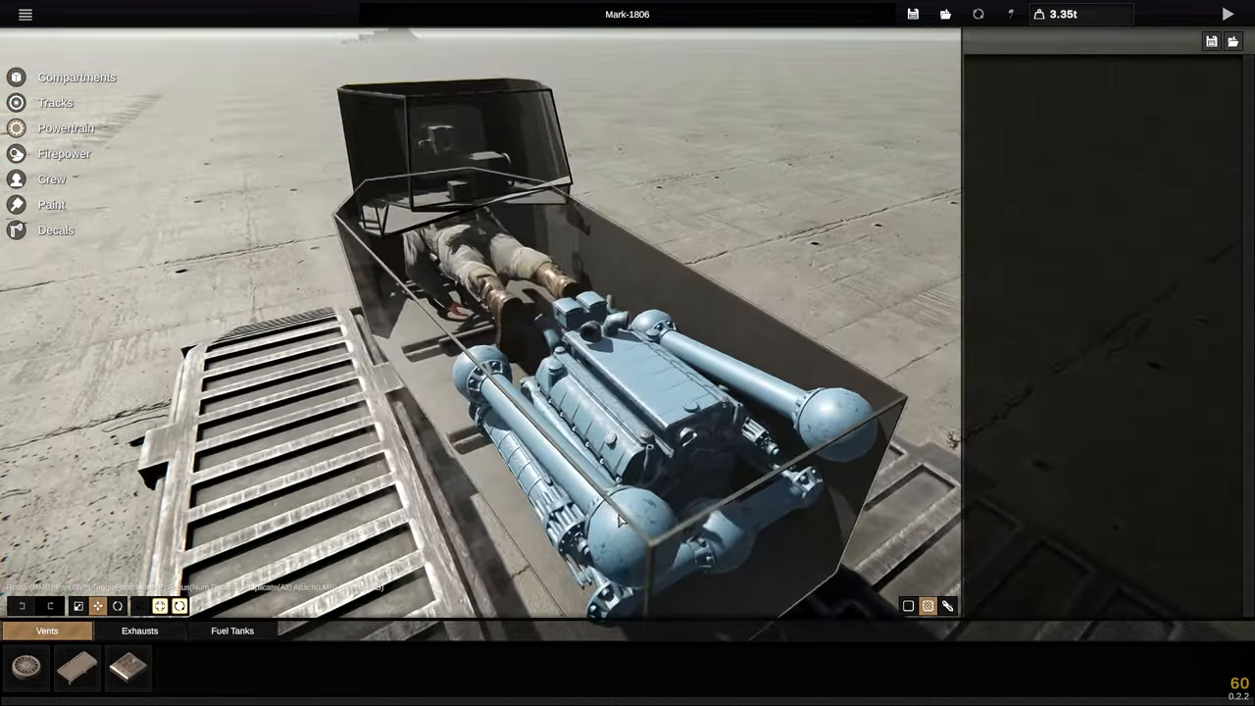
click(583, 500)
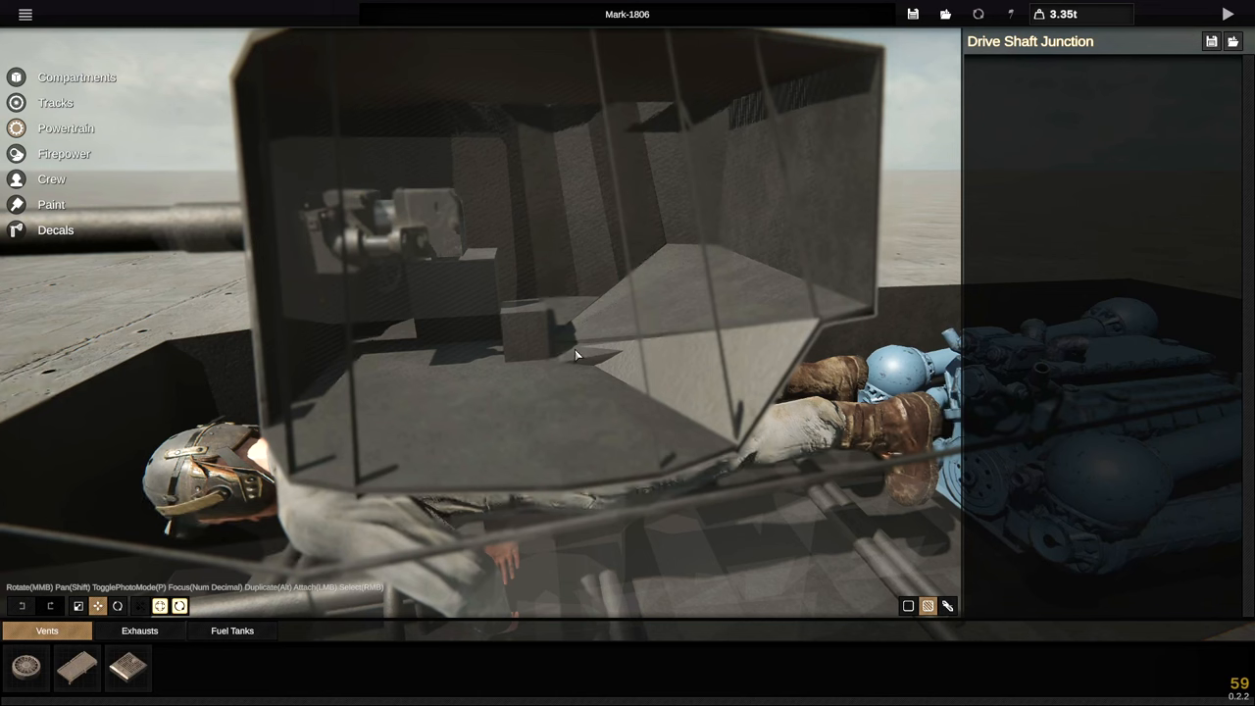
mouse_move(489, 413)
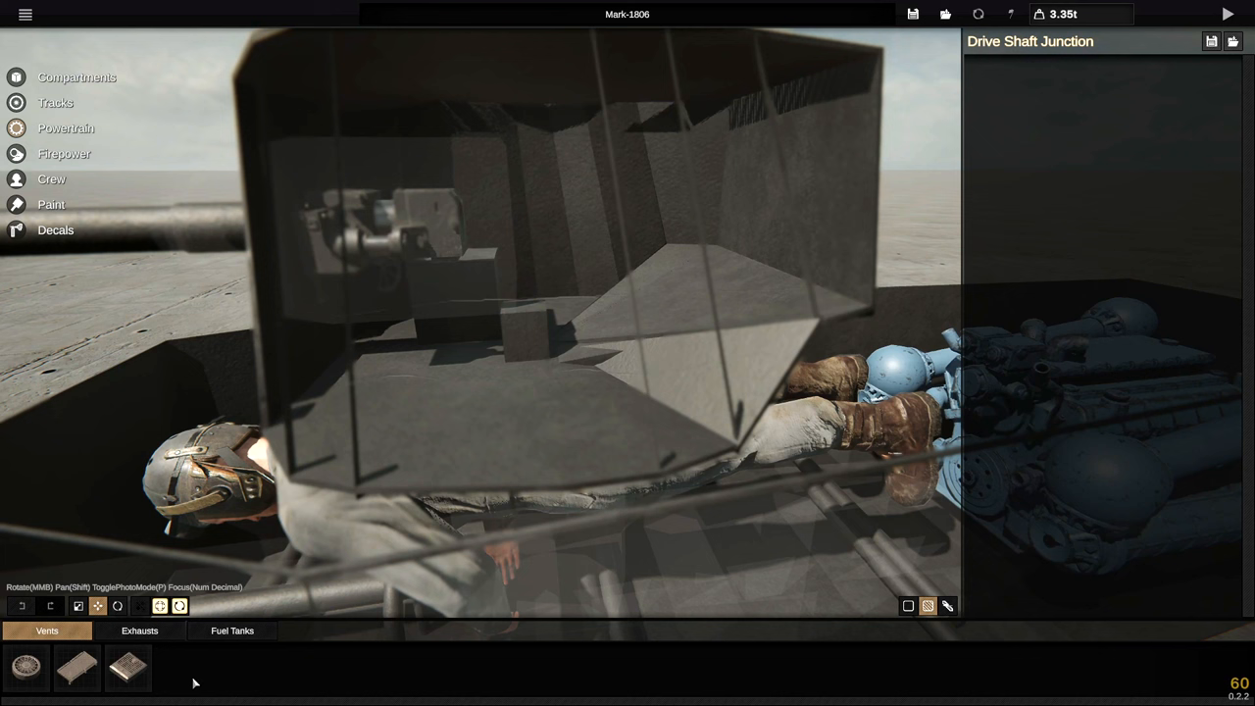
click(140, 630)
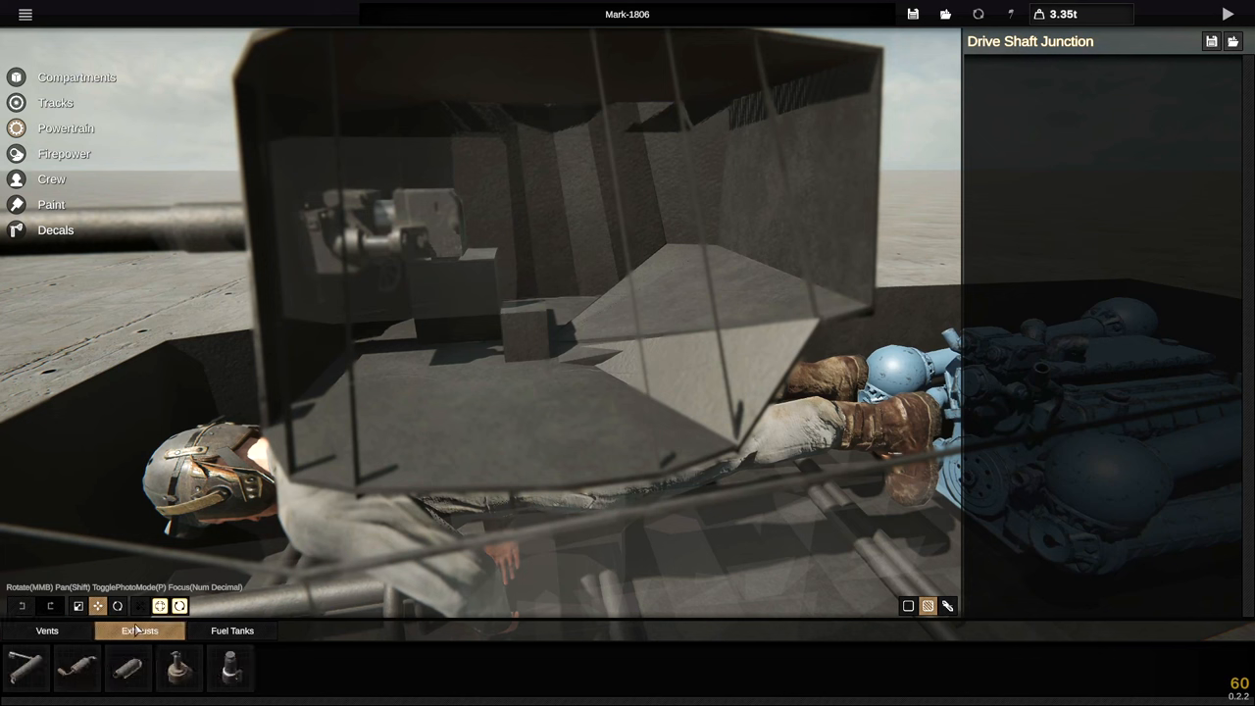
click(63, 154)
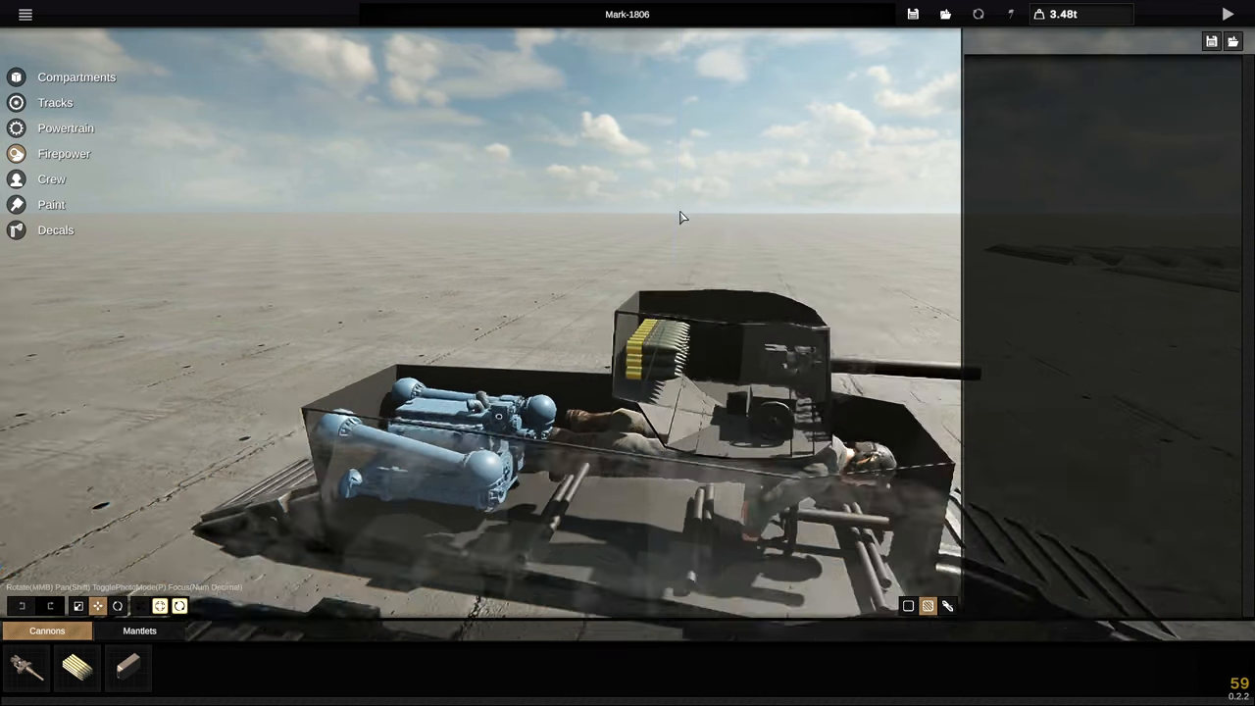
Step: Pick a Powertrain part category for the rear-deck vents and exhausts
click(51, 178)
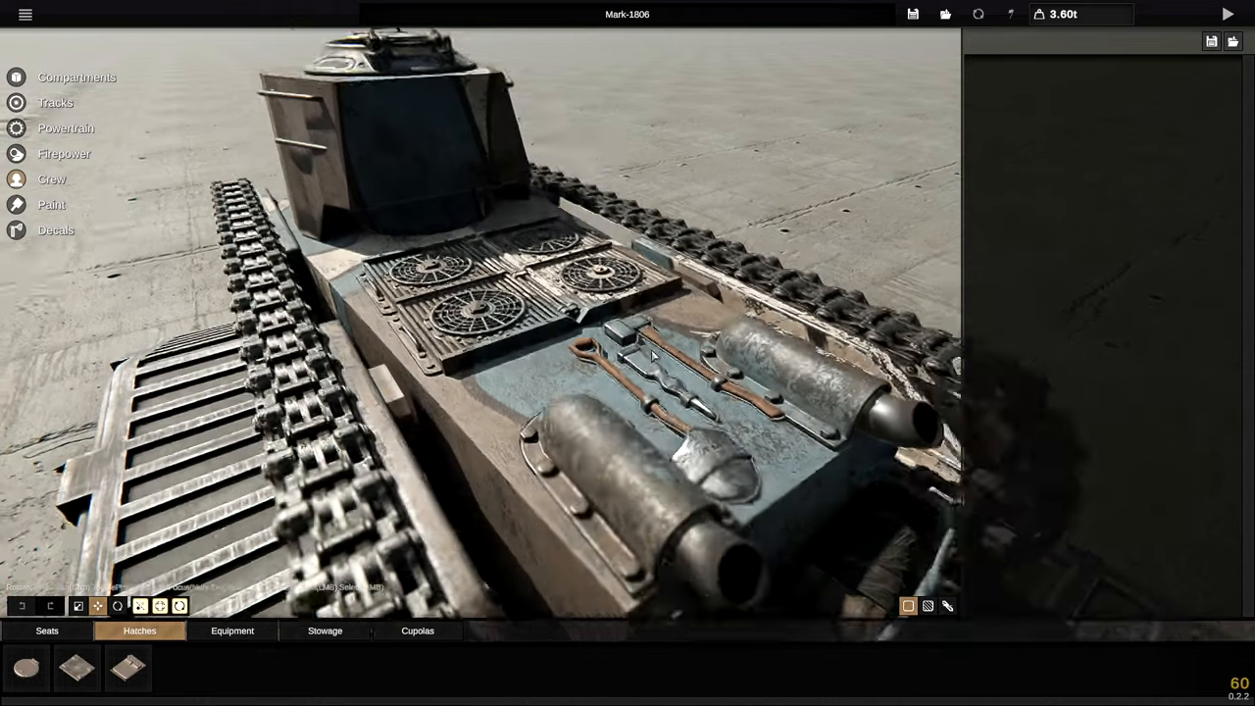
Step: Orbit to the tank's front to inspect the weathered blue-white camouflage
drag(647, 353, 564, 323)
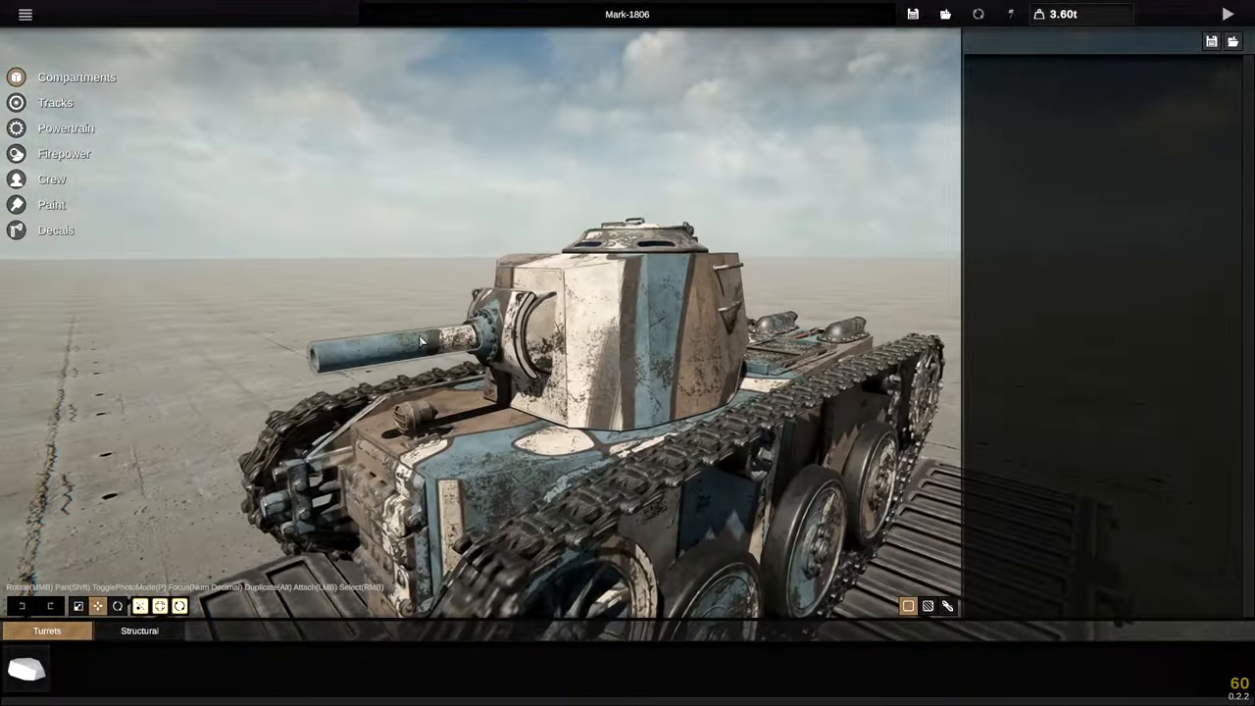
Step: Select the turret cannon, extend its static barrel segment, and show the Emblems decals
click(412, 338)
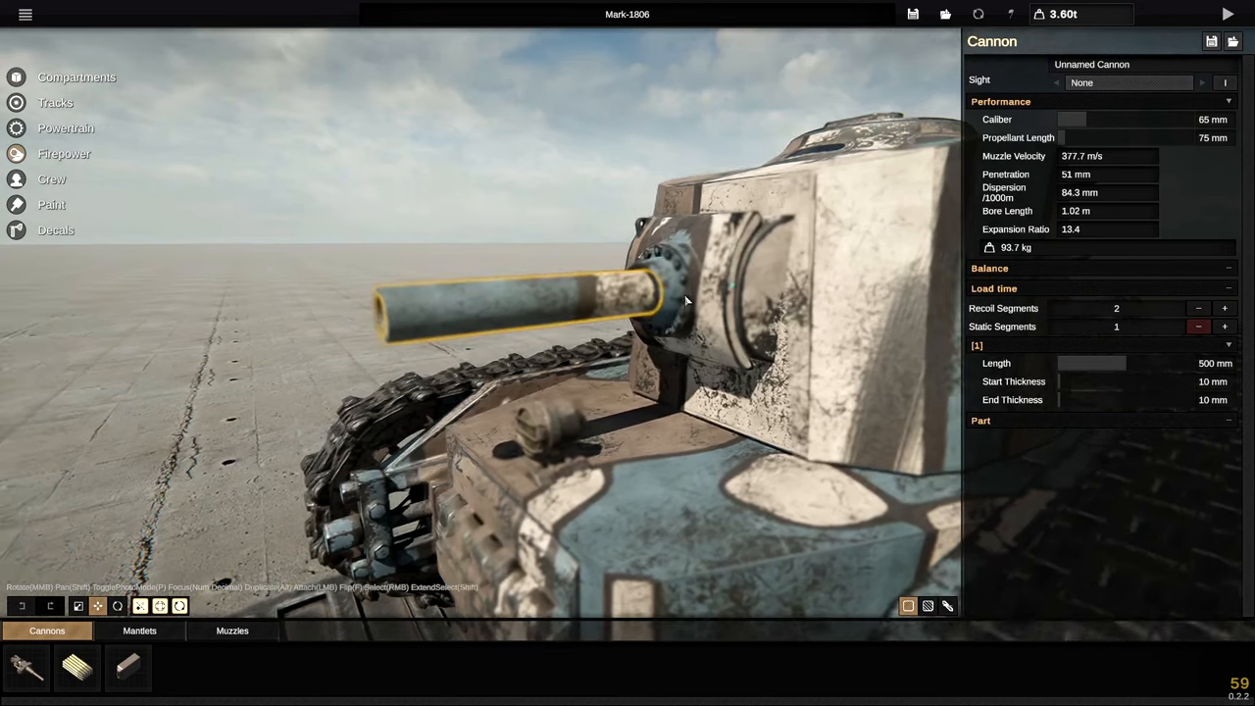
click(1223, 326)
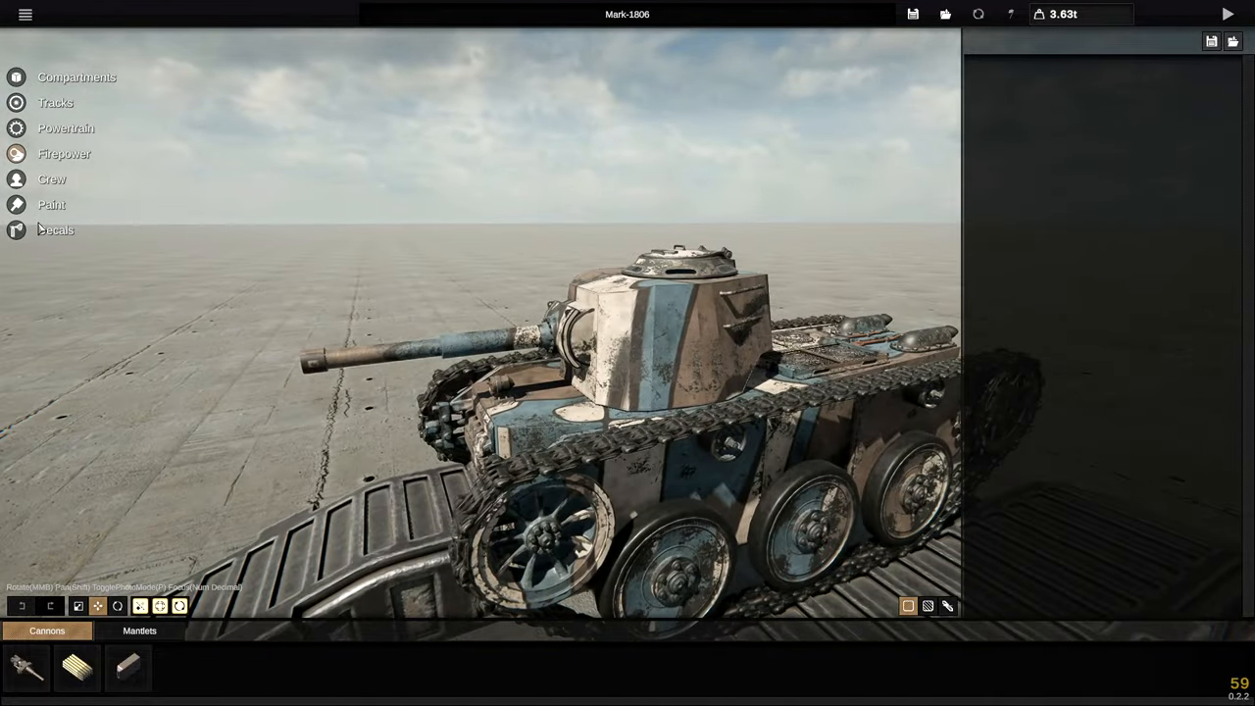
click(56, 229)
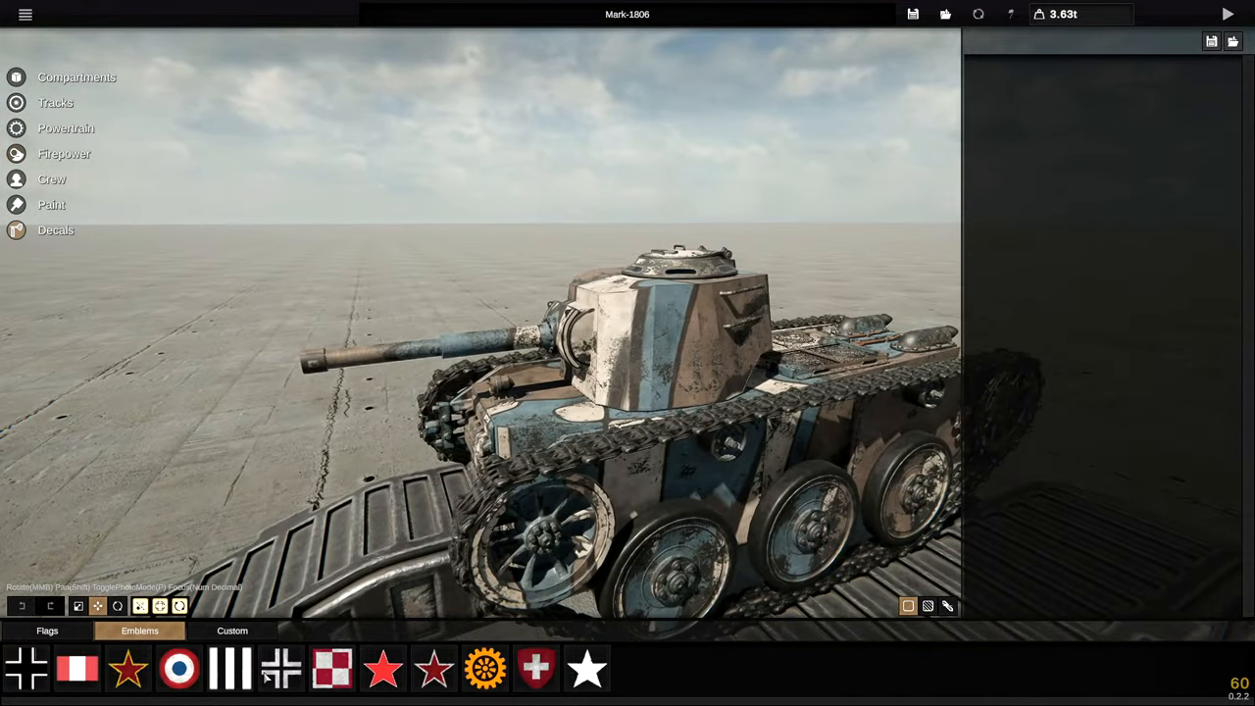